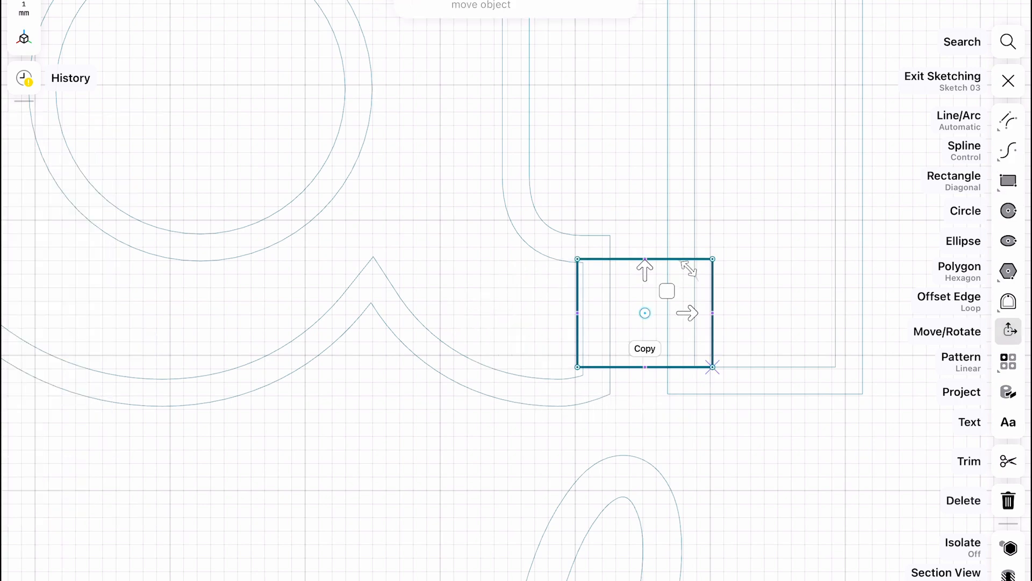
- Duplicate the small rectangle in the sign sketch with Move/Rotate
left_click(1009, 81)
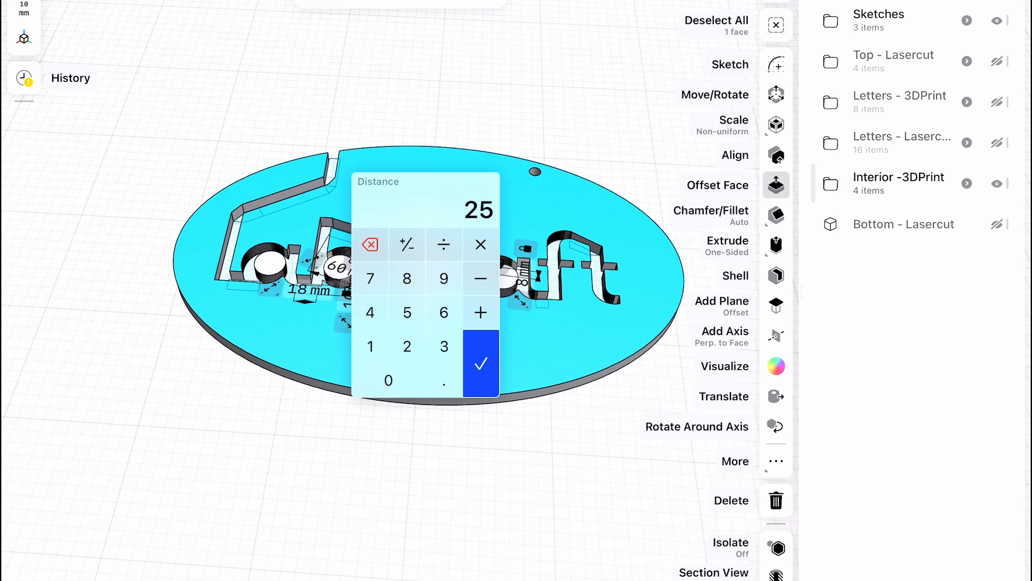
- Apply the 25 mm interior offset and raise the 28 letter bodies by 13.5 mm
left_click(480, 364)
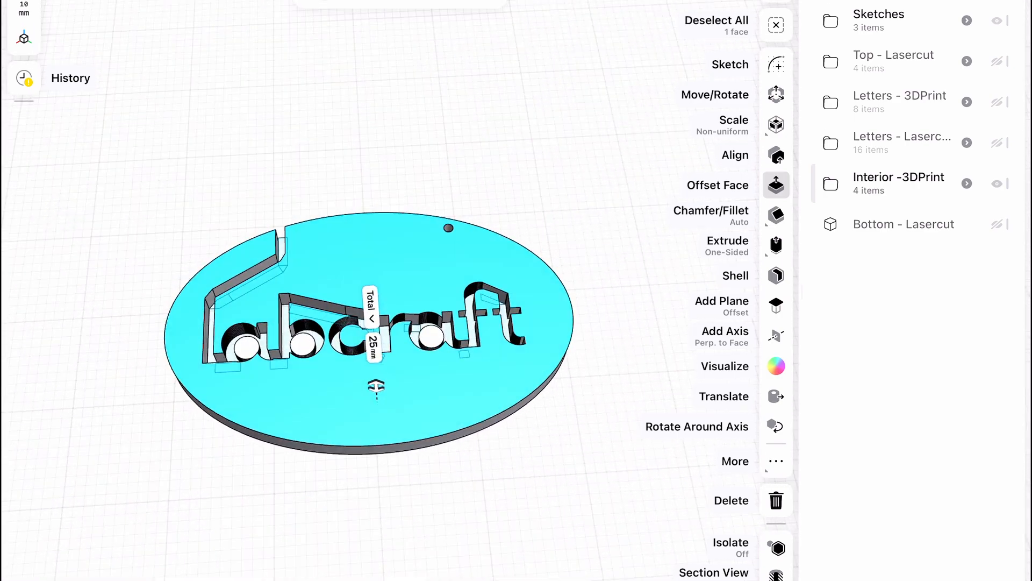
left_click(903, 224)
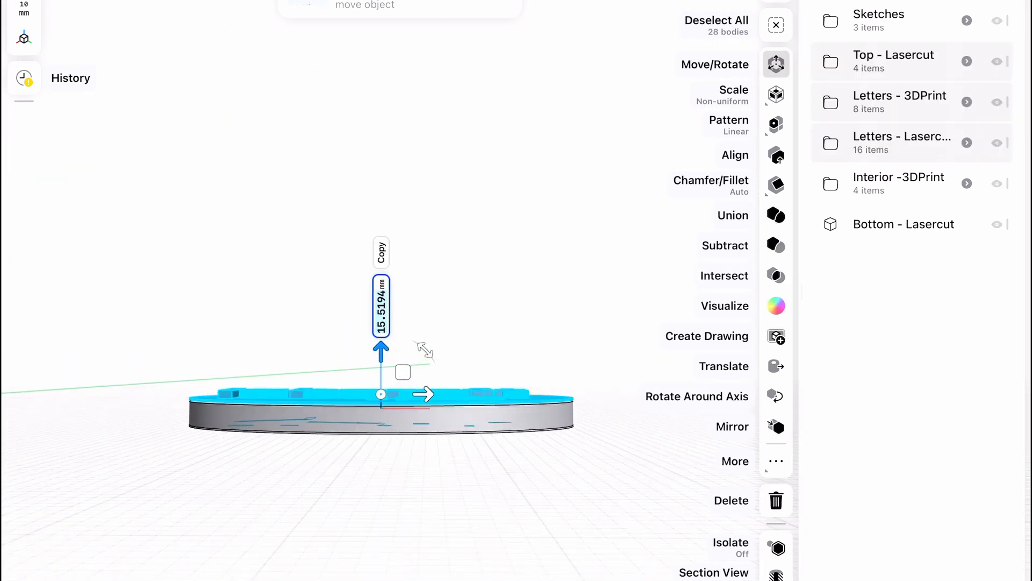
left_click(381, 309)
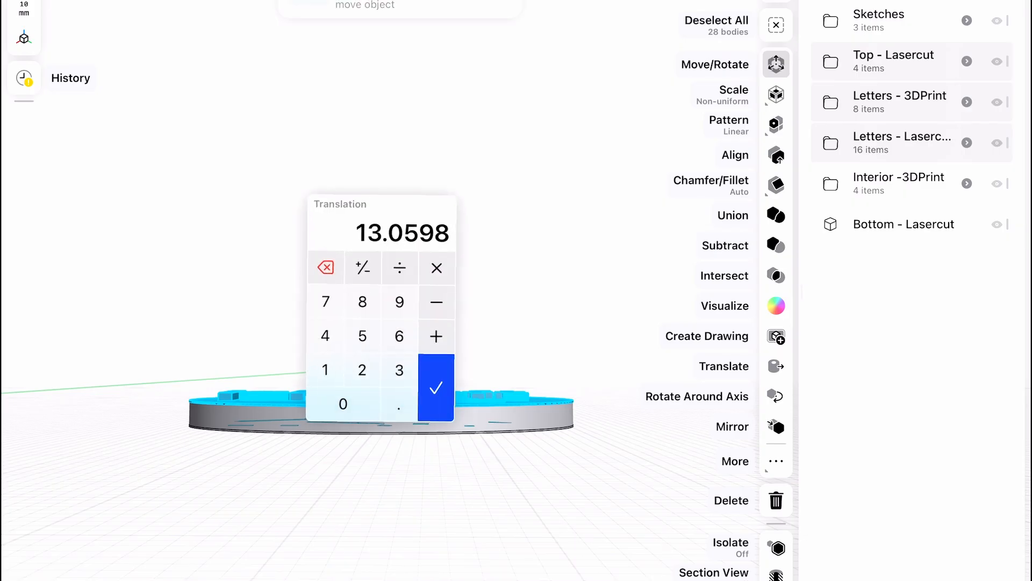
left_click(436, 387)
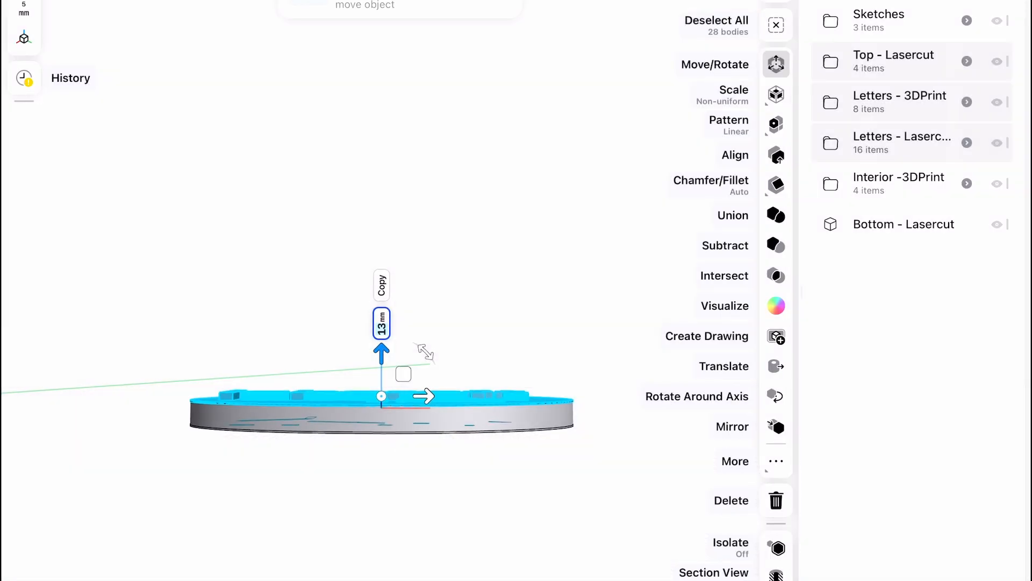
left_click(381, 323)
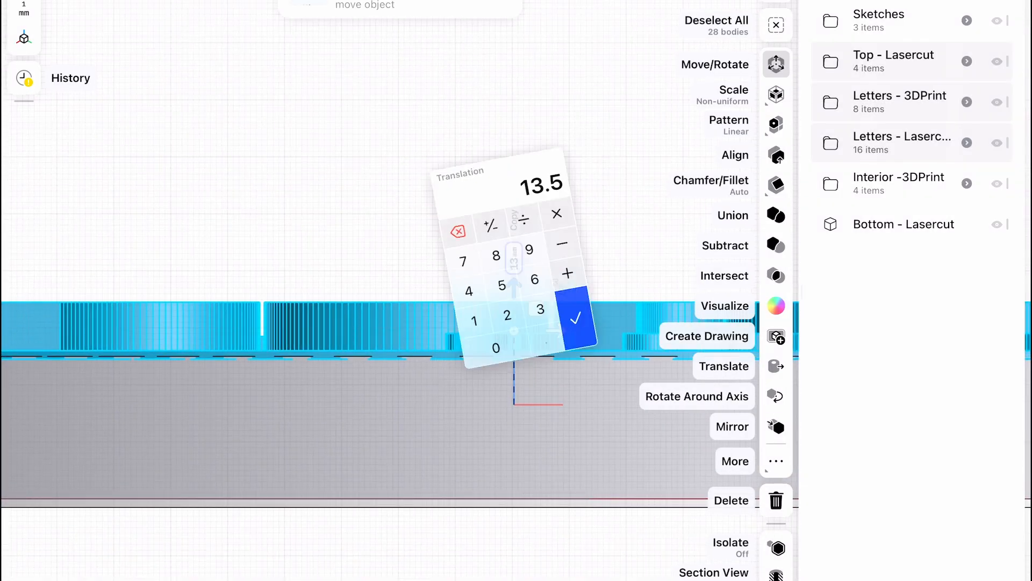
left_click(575, 318)
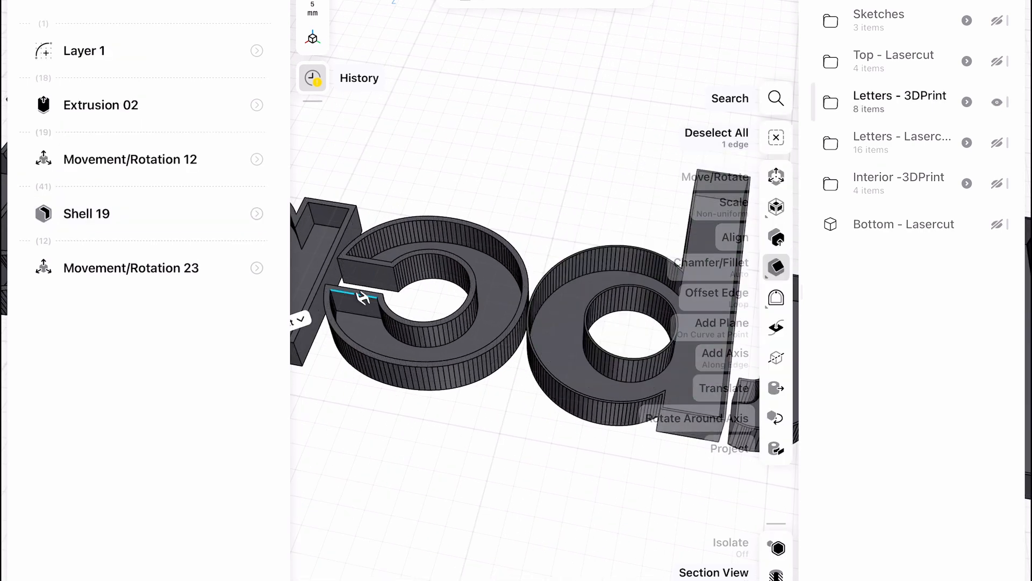
- Set the Shell 19 wall thickness to 1.5 mm and revise Shell 17's thickness
left_click(148, 213)
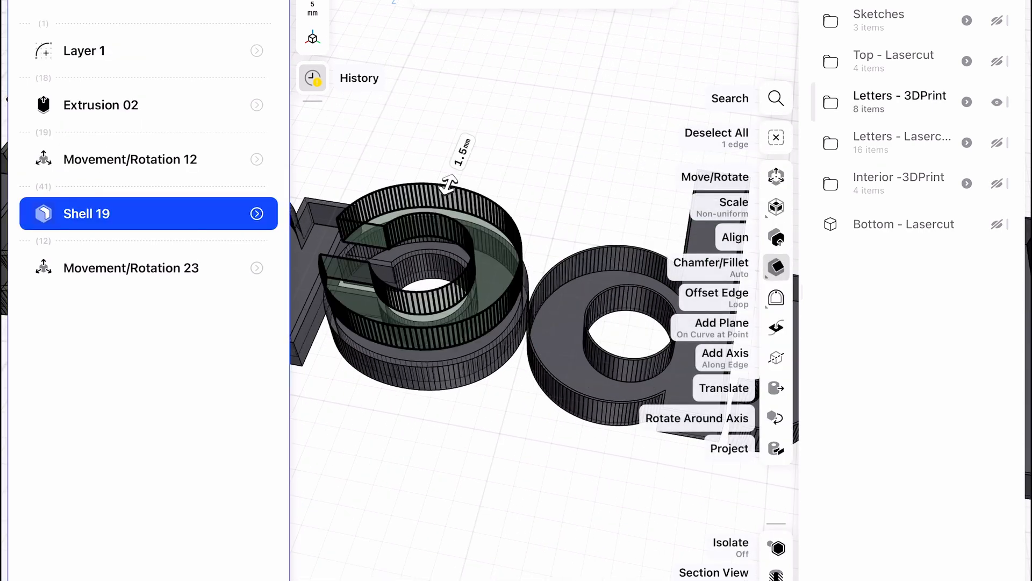
left_click(775, 267)
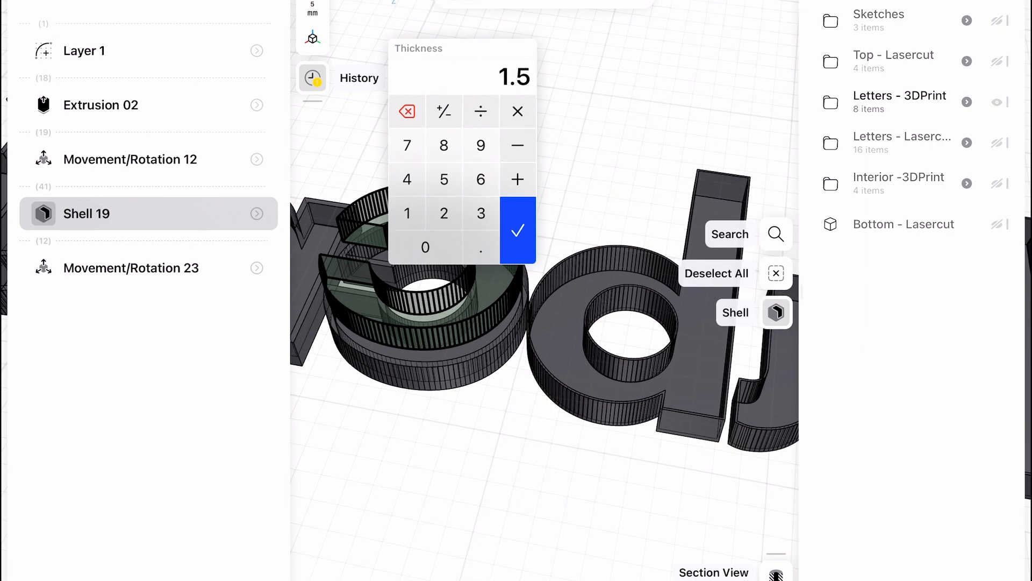
left_click(517, 229)
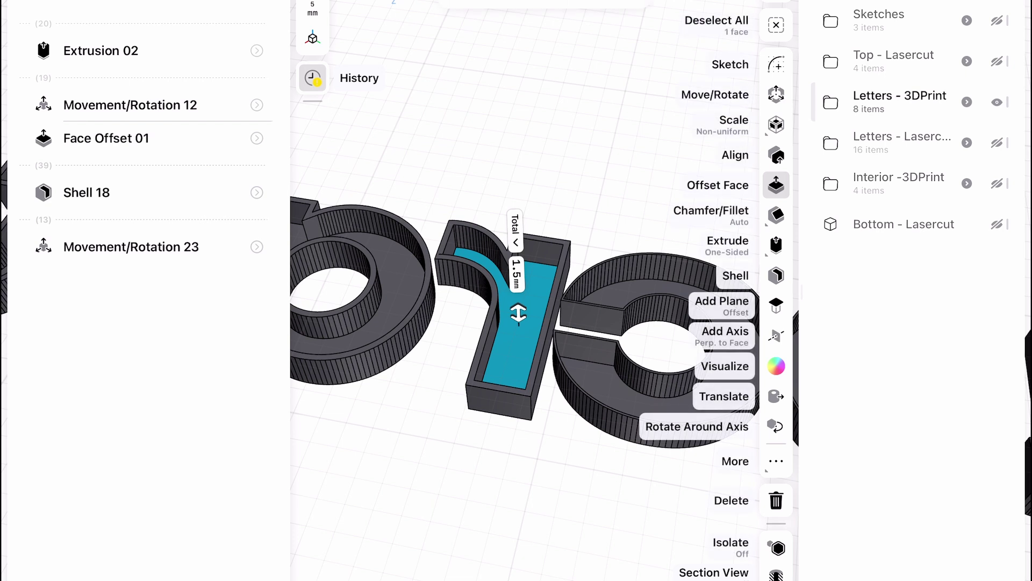
left_click(736, 275)
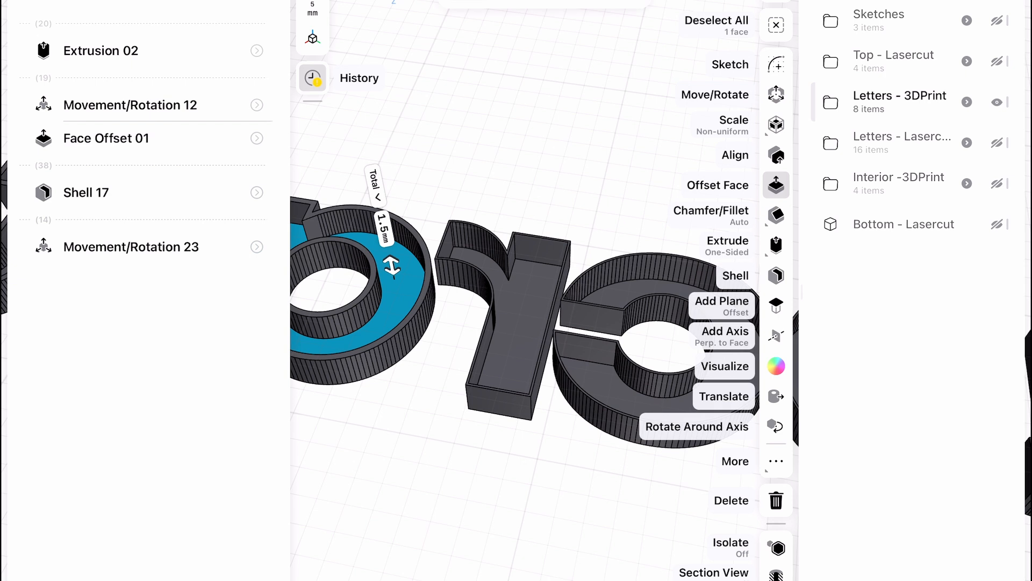
left_click(736, 275)
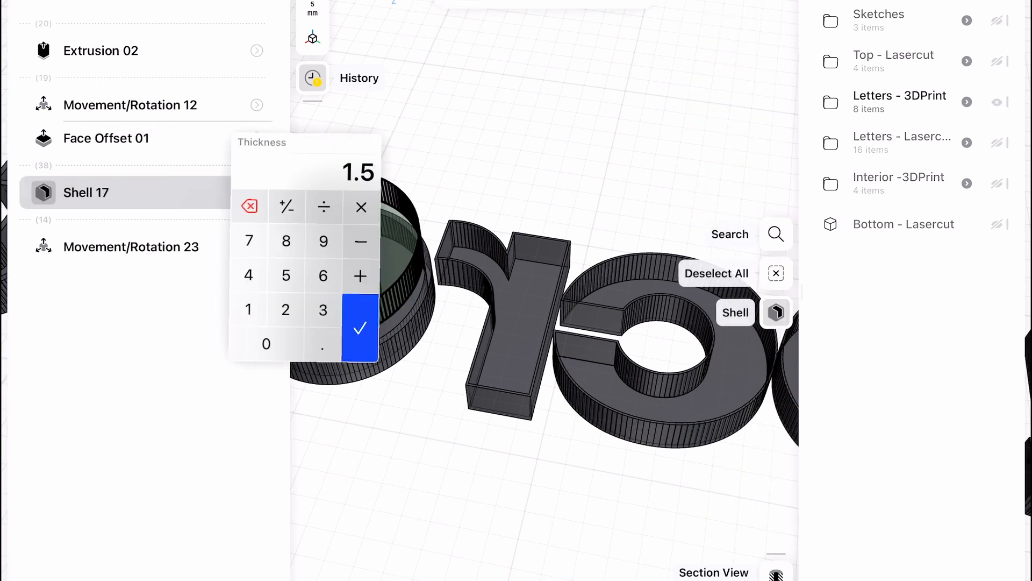
left_click(360, 328)
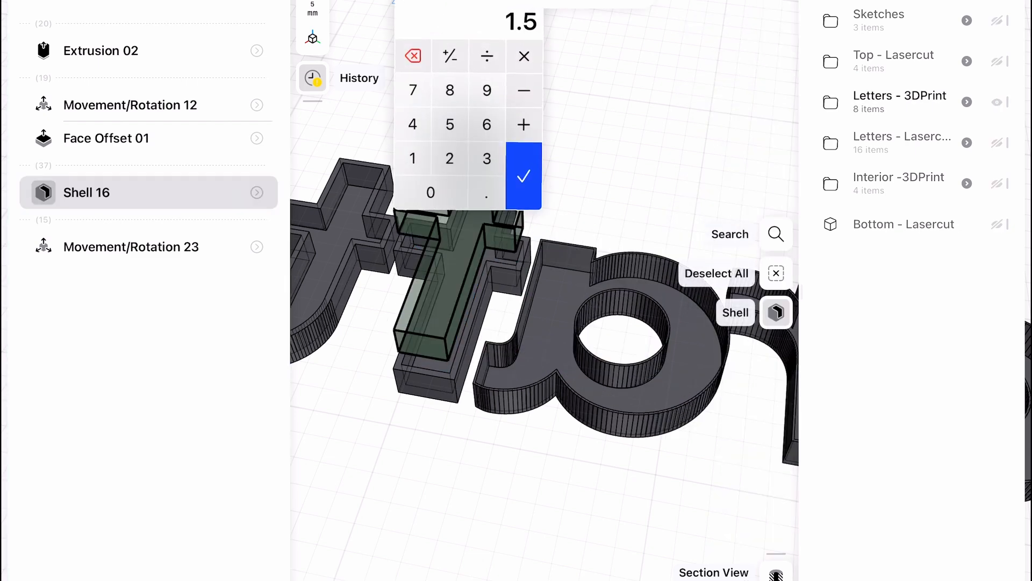
- Revise the wall thicknesses of Shell 16 and Shell 15
left_click(523, 175)
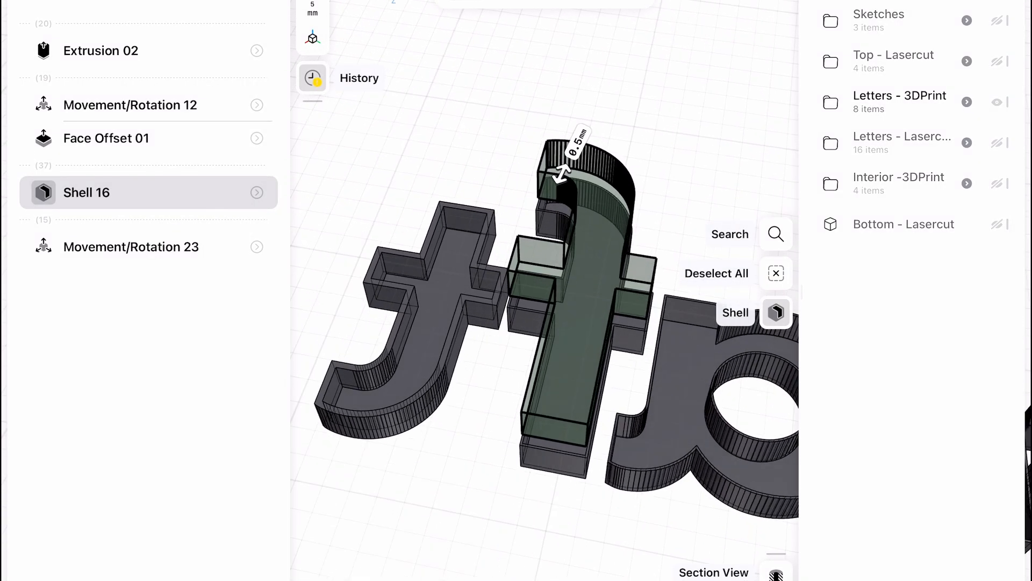
left_click(428, 284)
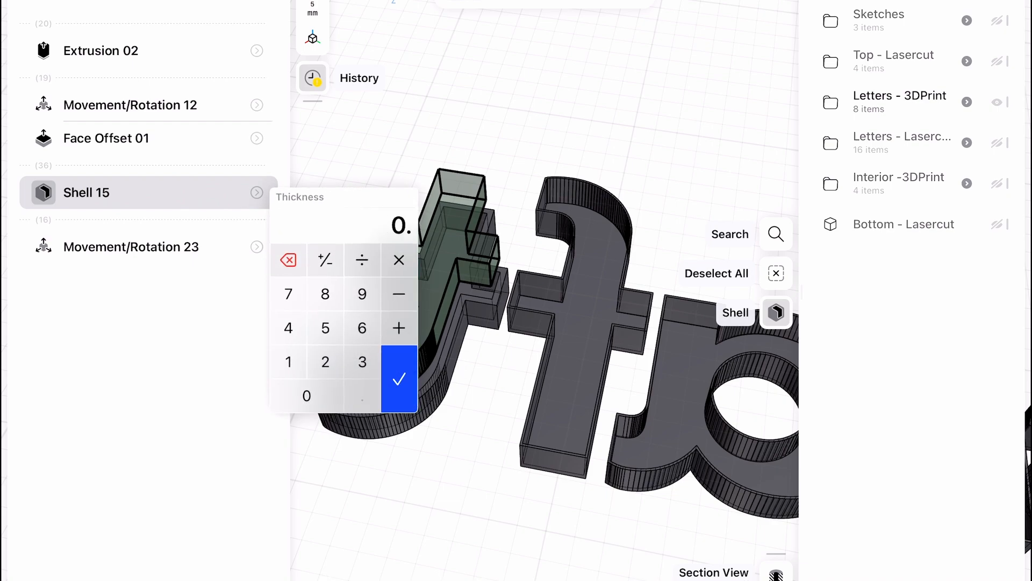
left_click(398, 378)
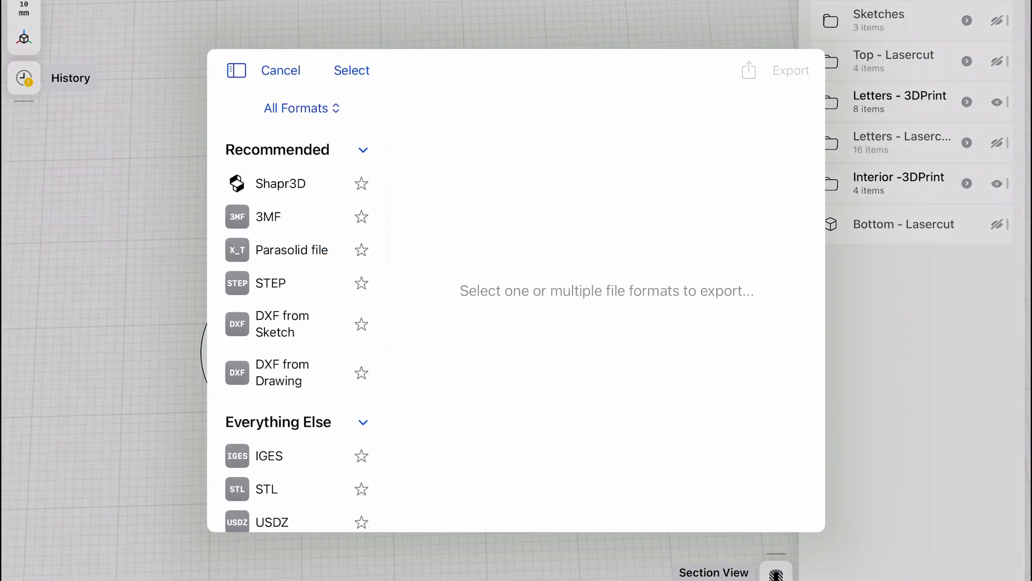
- Export the sketches as SVG to the Desktop as 'Labcraft Sign Lasercut_SVG'
left_click(268, 217)
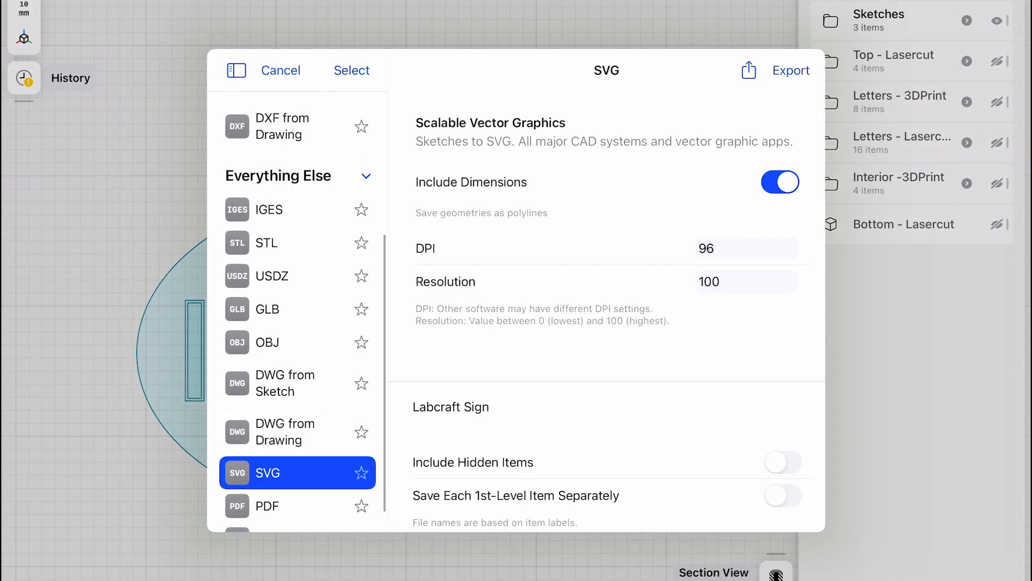
left_click(789, 70)
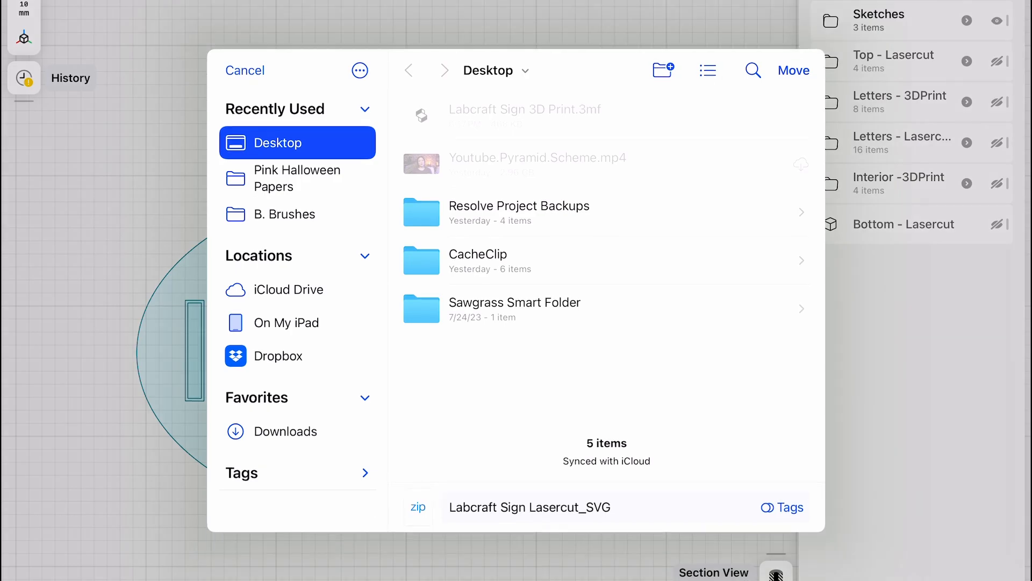
left_click(793, 70)
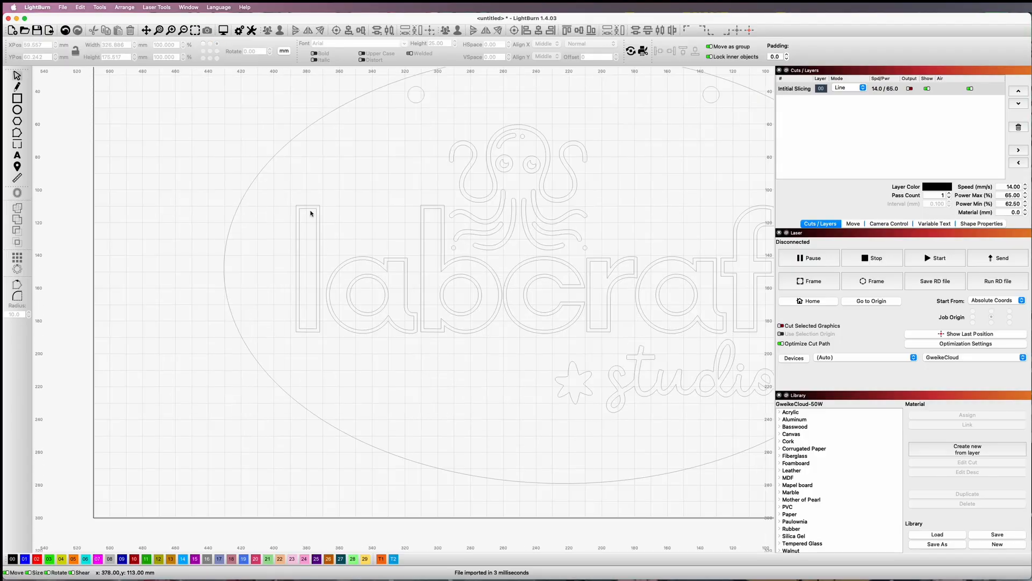
- Delete the inner shell outlines of the labcraft letters, including the l
left_click(307, 270)
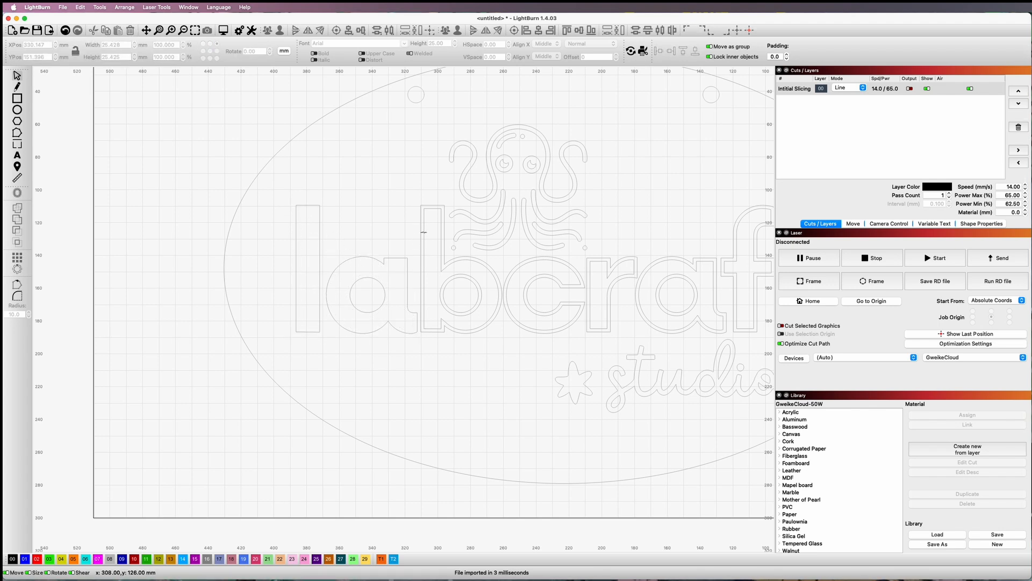
left_click(464, 295)
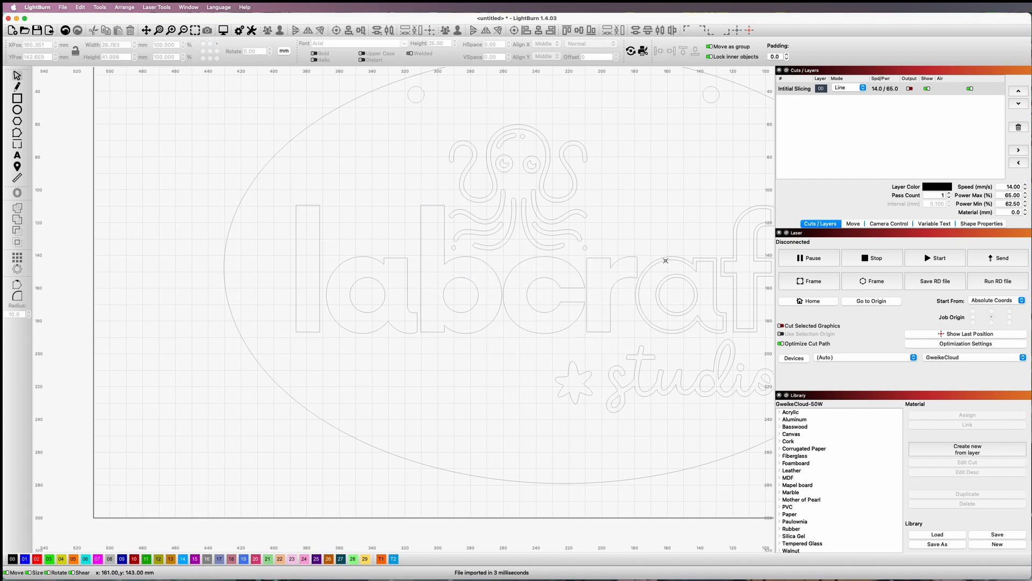
mouse_move(692, 278)
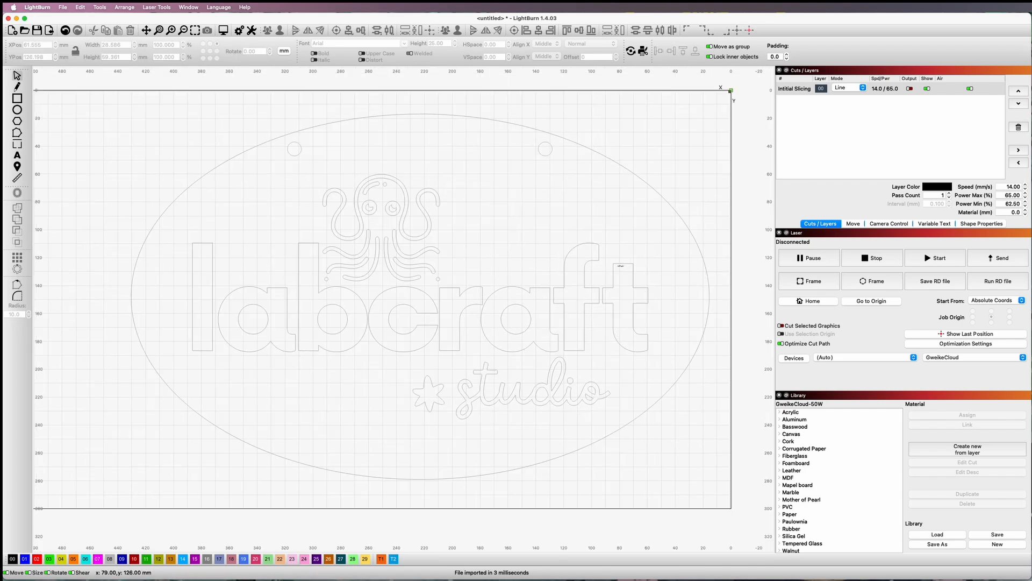
scroll("down", 3)
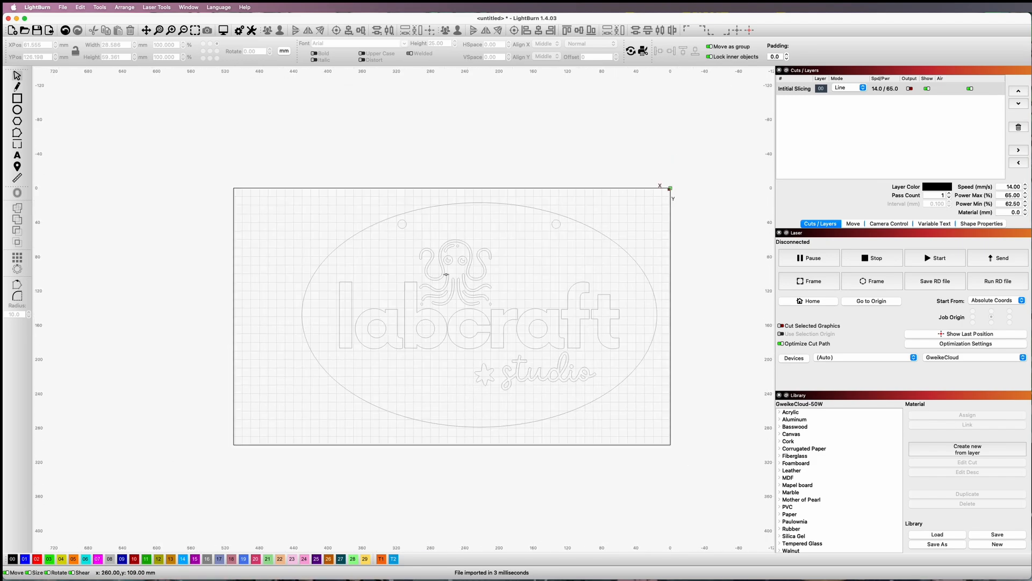
- Move the octopus logo off the work area to the right of the sign
left_click(450, 270)
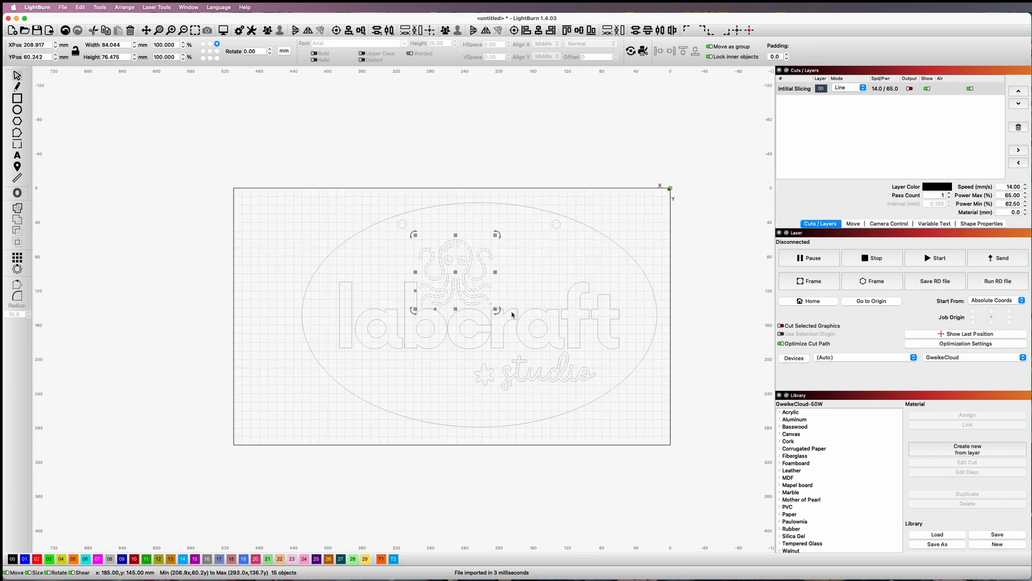
left_click(449, 263)
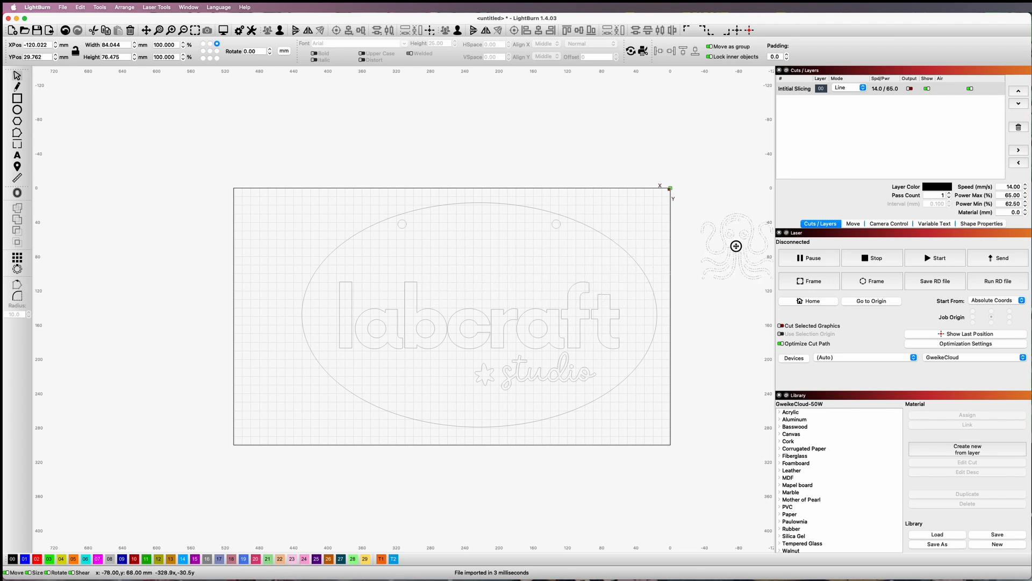
left_click(466, 346)
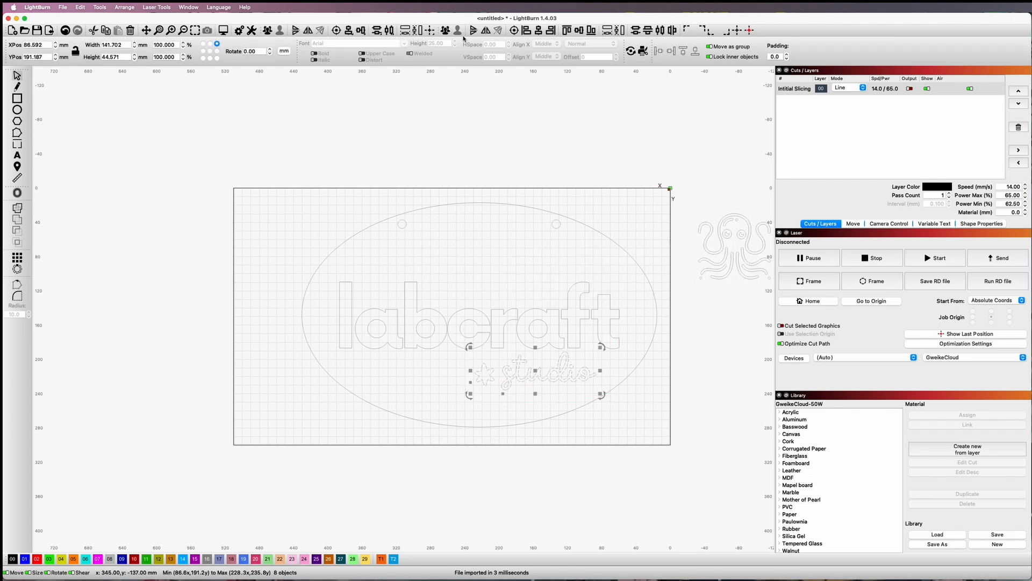
- Drag the star and studio script off the bed beside the octopus
left_click(537, 372)
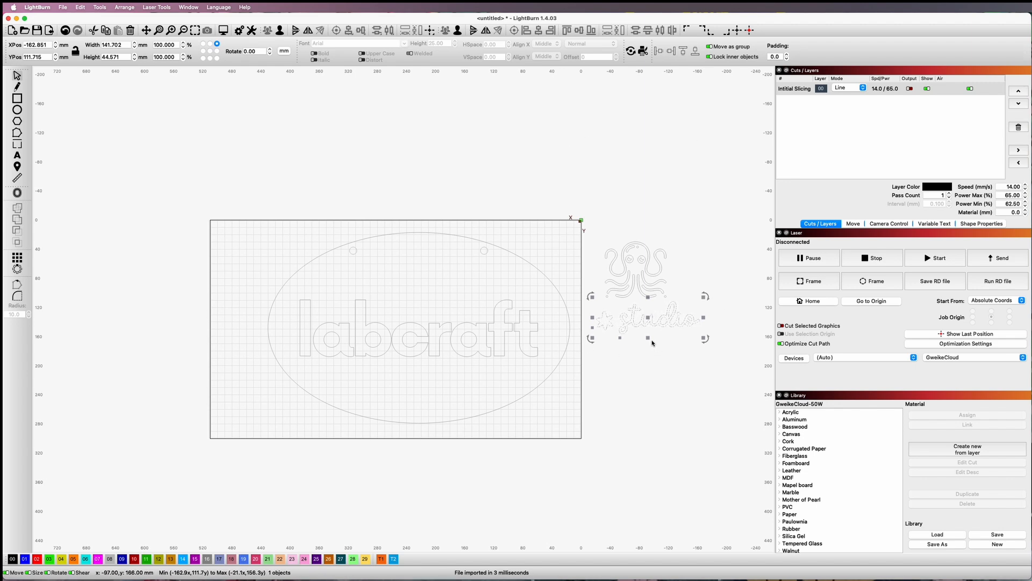
left_click(741, 206)
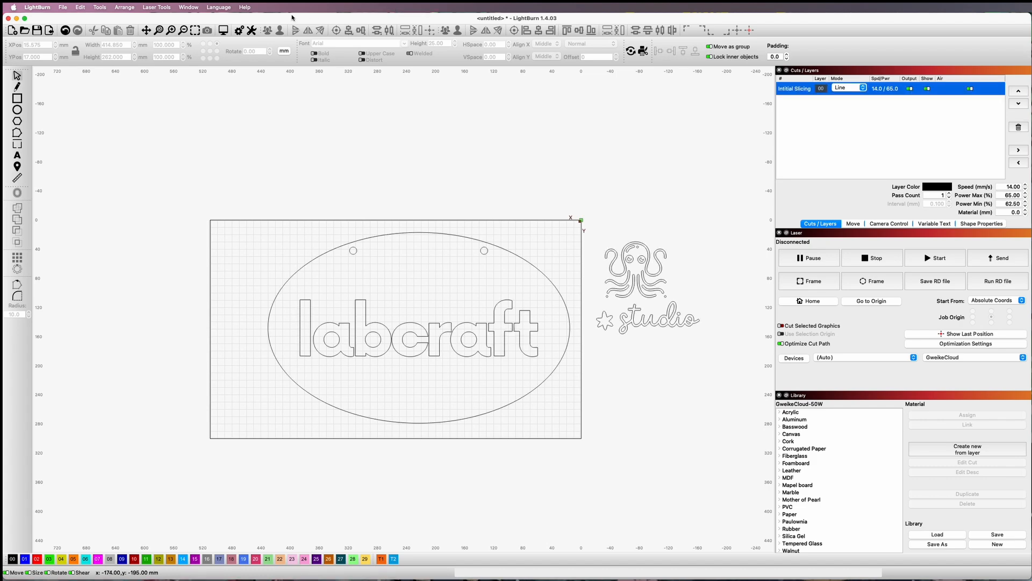
mouse_move(214, 36)
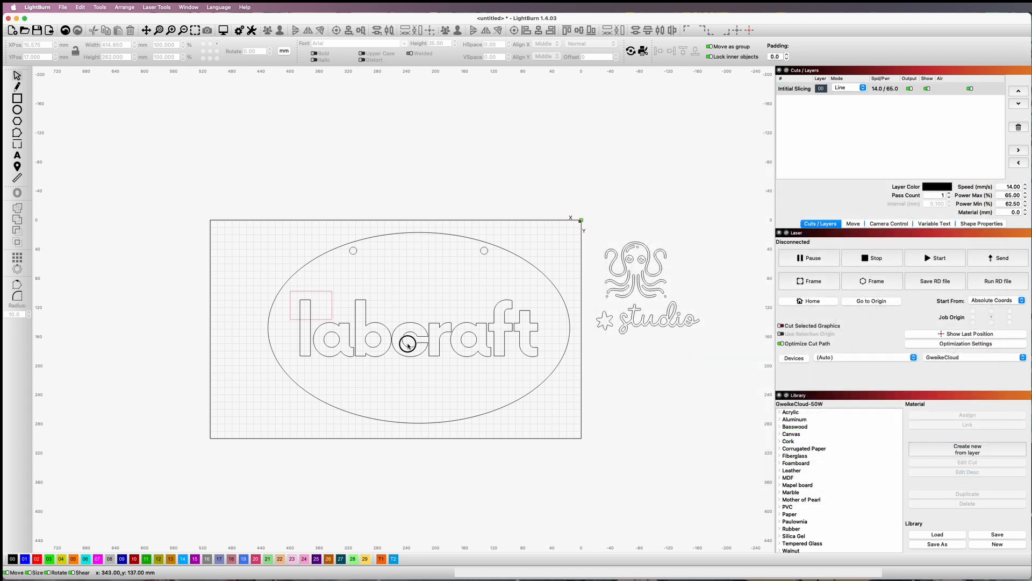
left_click(395, 329)
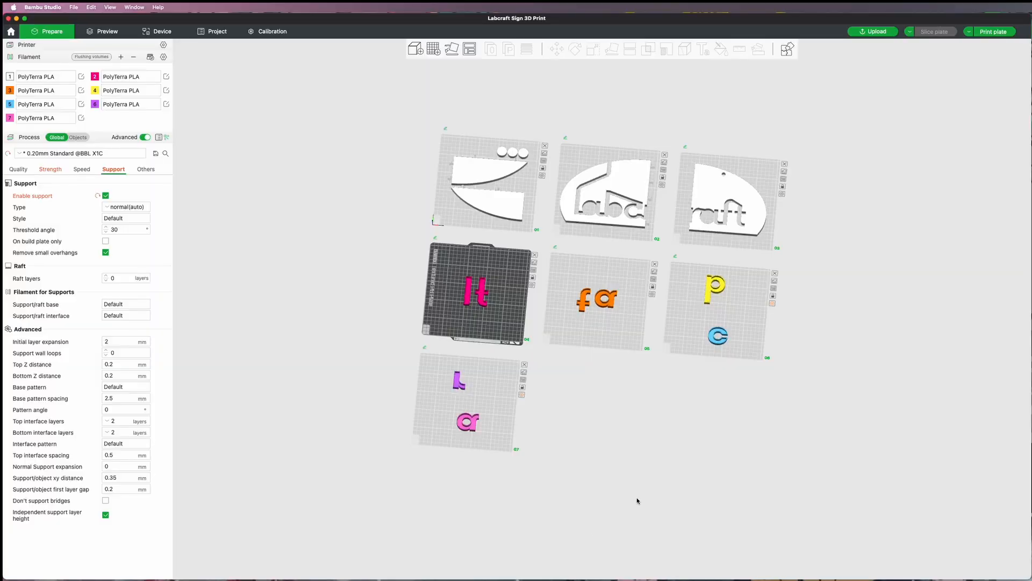
mouse_move(561, 428)
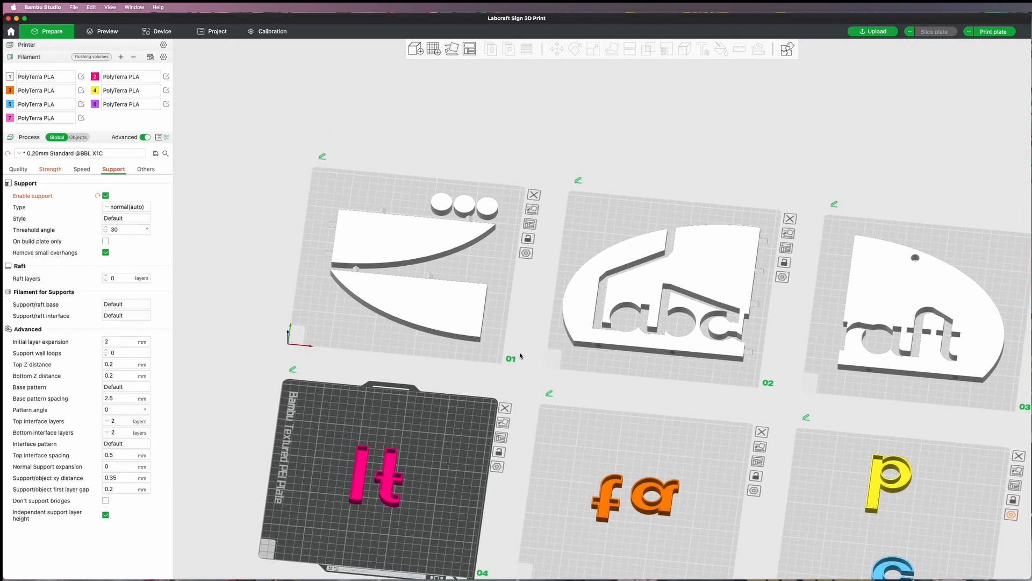
mouse_move(479, 262)
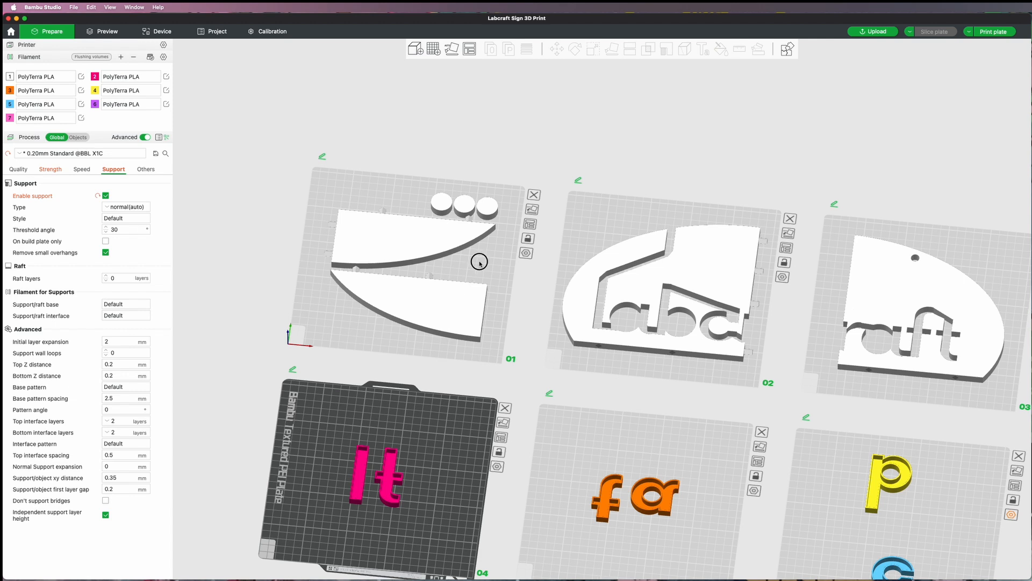
mouse_move(371, 196)
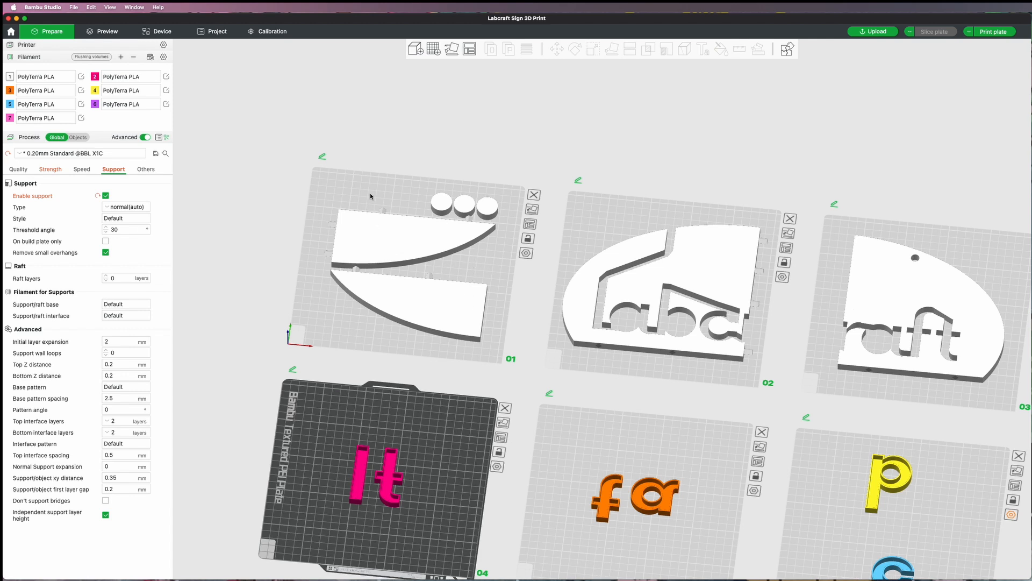
left_click(931, 31)
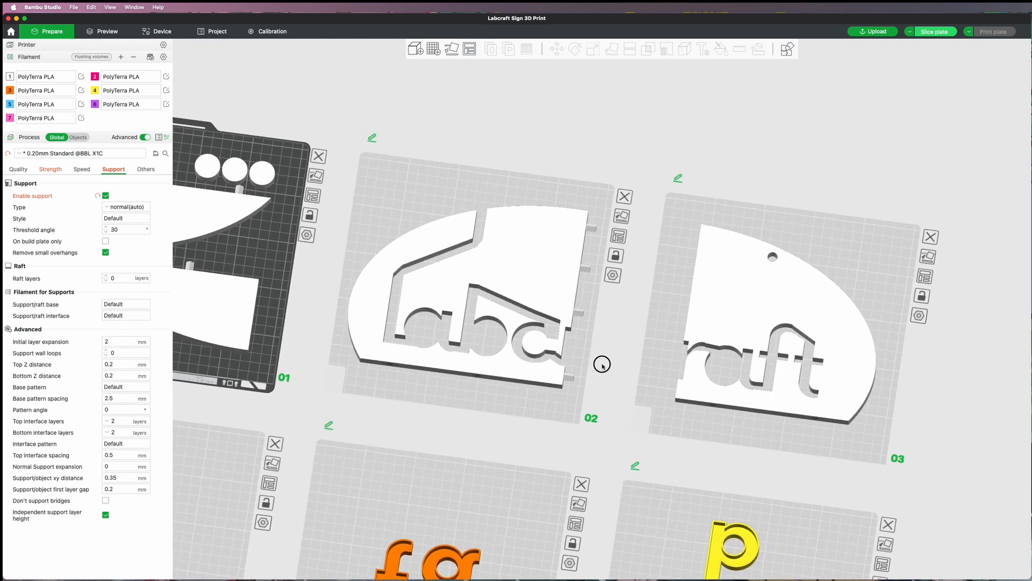
- Set plate 07's print sequence to By Object
scroll("down", 3)
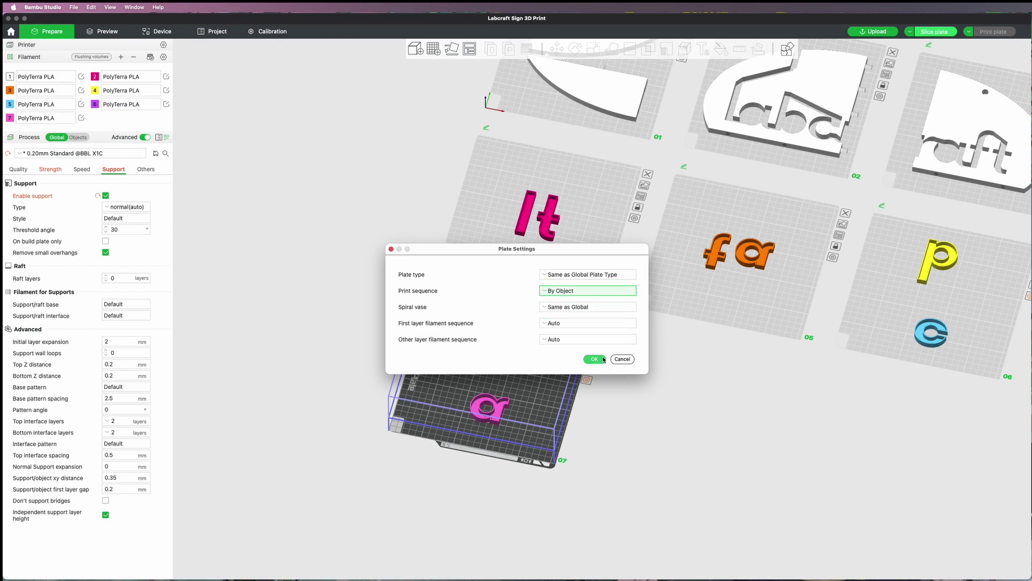
left_click(593, 358)
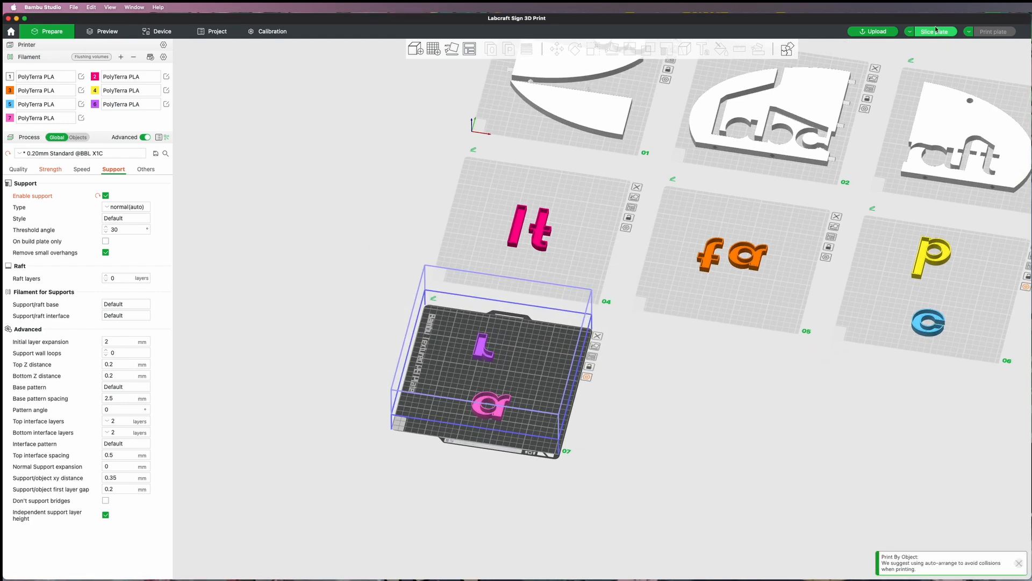